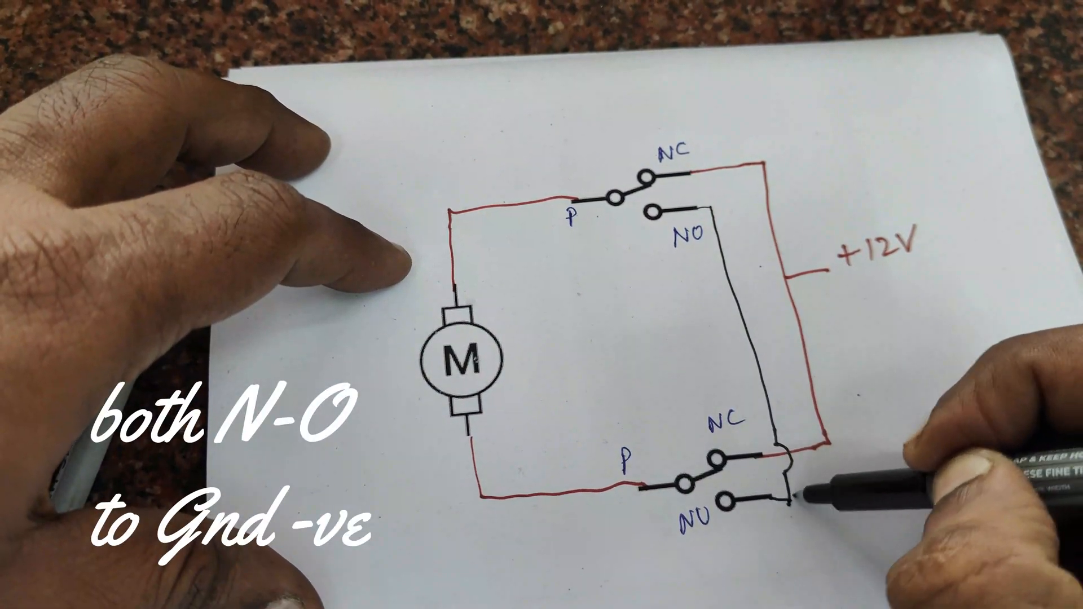
text(0V)
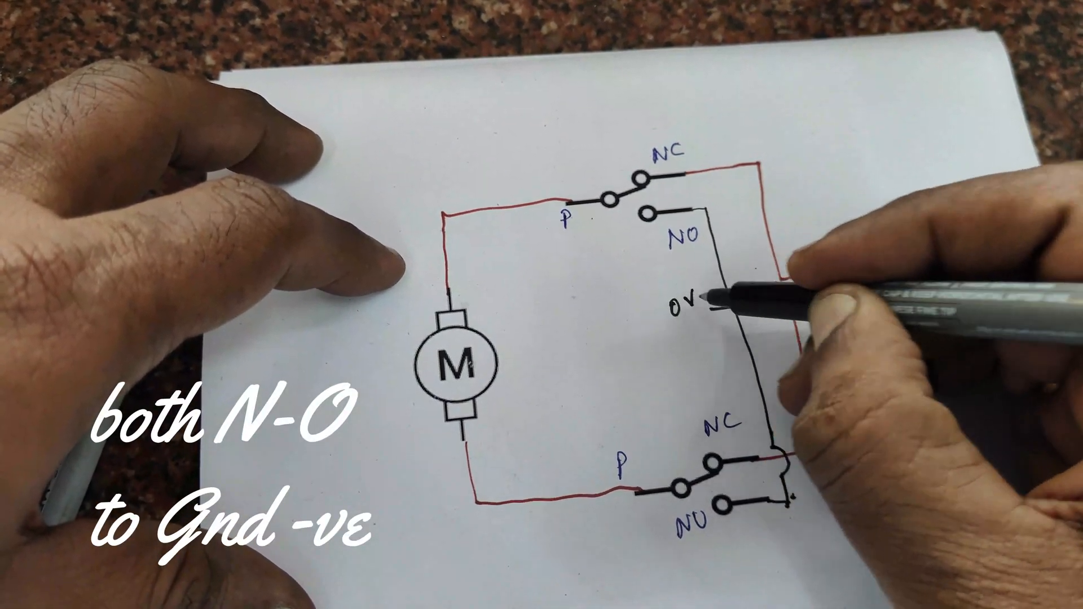